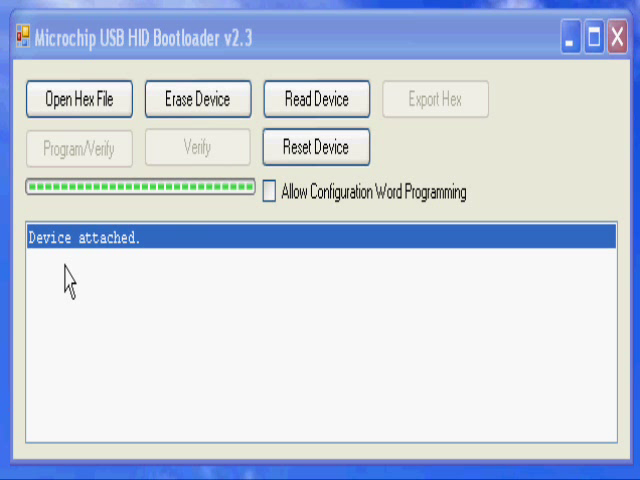
# Step: Load the controller firmware .hex, erase/program/verify the device, then reset it out of bootloader mode
pyautogui.click(78, 99)
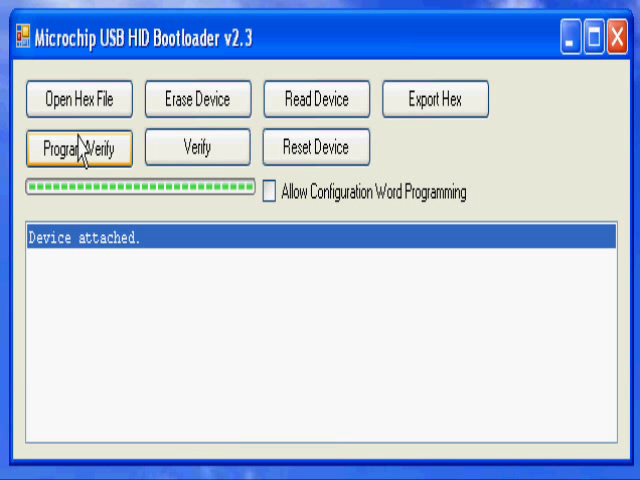
pyautogui.click(78, 147)
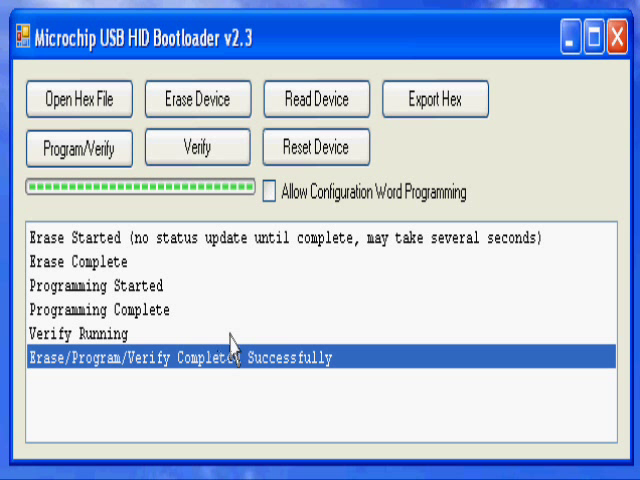
pyautogui.click(316, 147)
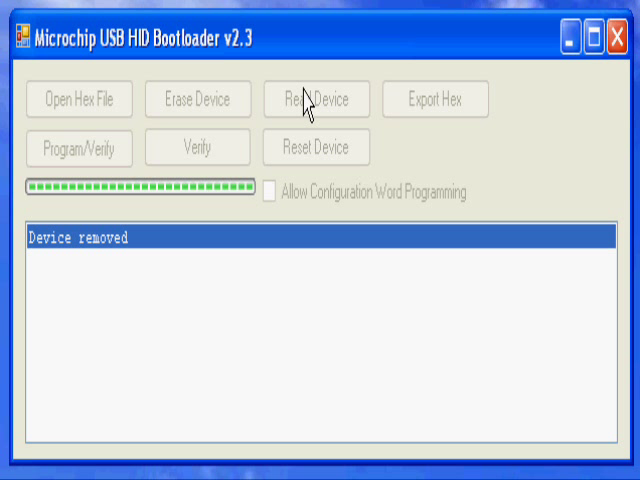
pyautogui.moveTo(197, 439)
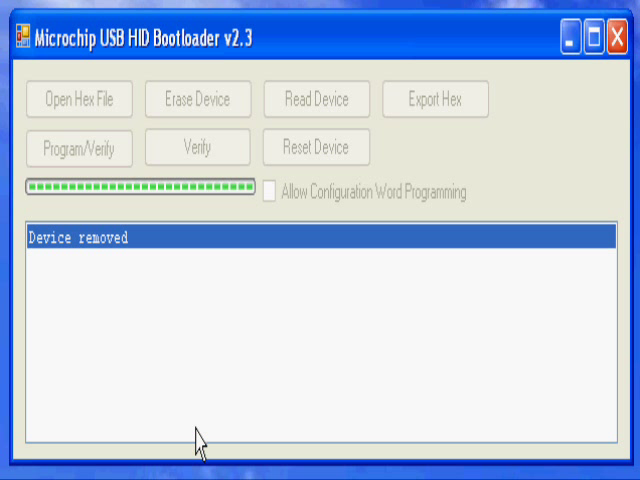